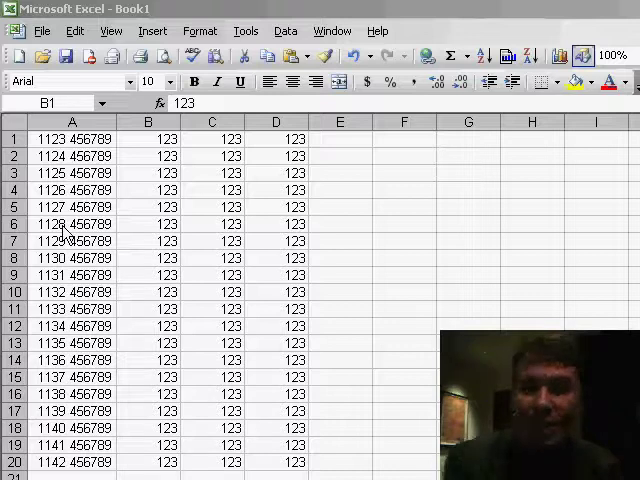
mouse_move(88, 352)
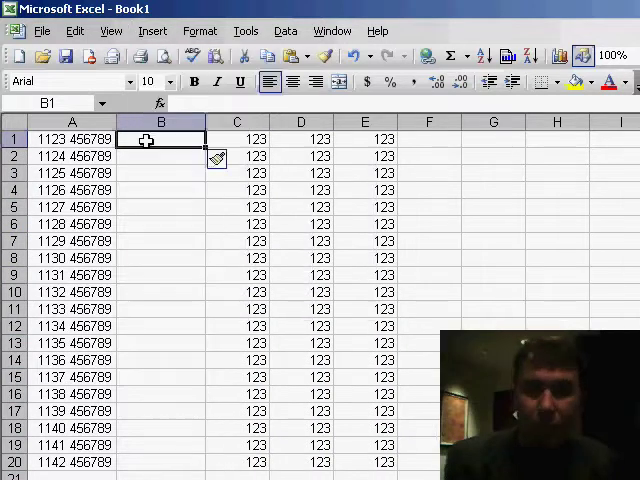
Enter =TRIM(A1) in B1 so it returns A1 without leading spaces.
type("=")
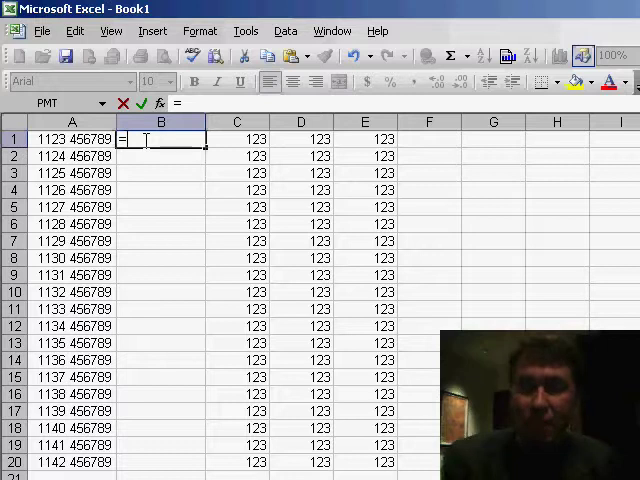
type("TRIM(A1")
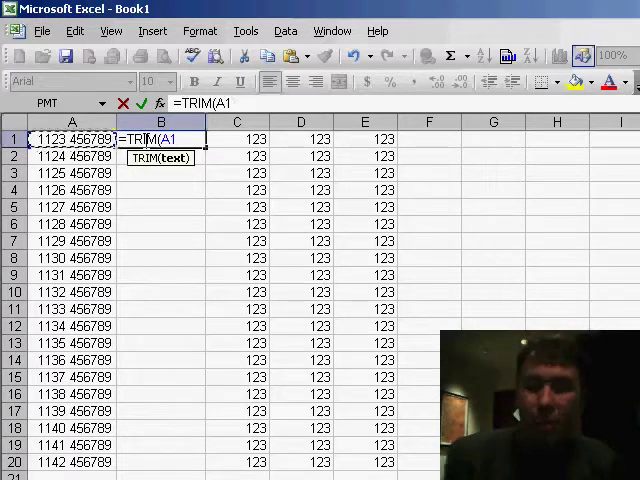
key("Return")
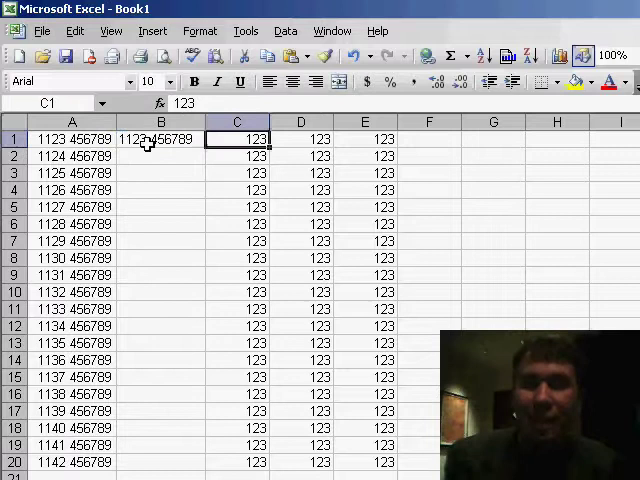
mouse_move(210, 238)
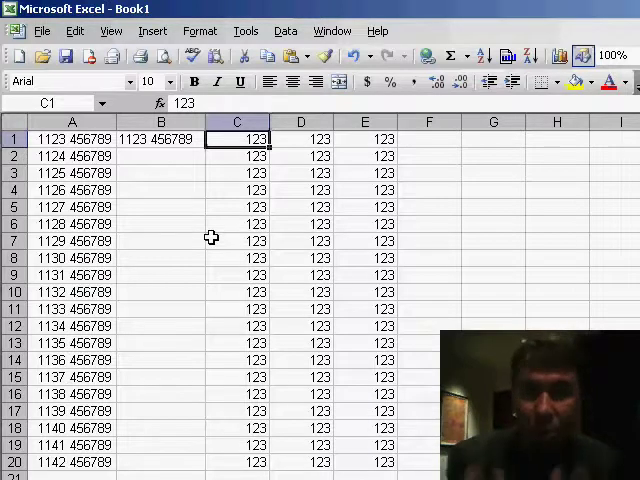
mouse_move(176, 140)
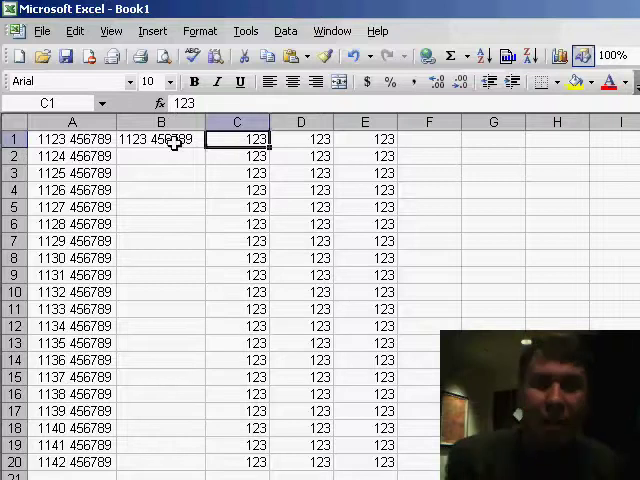
Select the trimmed result cell B1 and bring up the editing commands to copy it down.
left_click(160, 138)
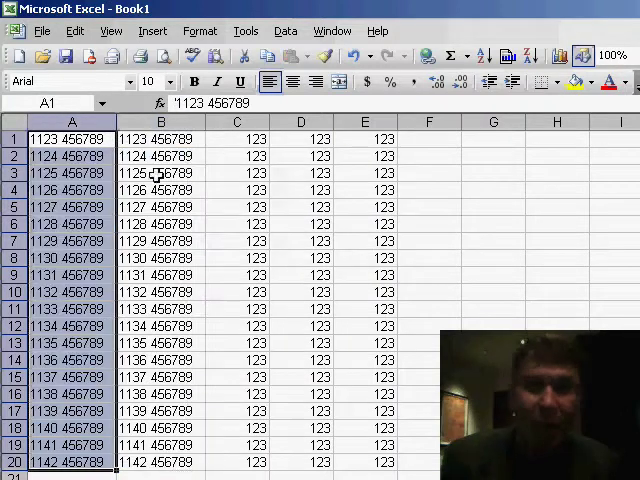
left_click(74, 32)
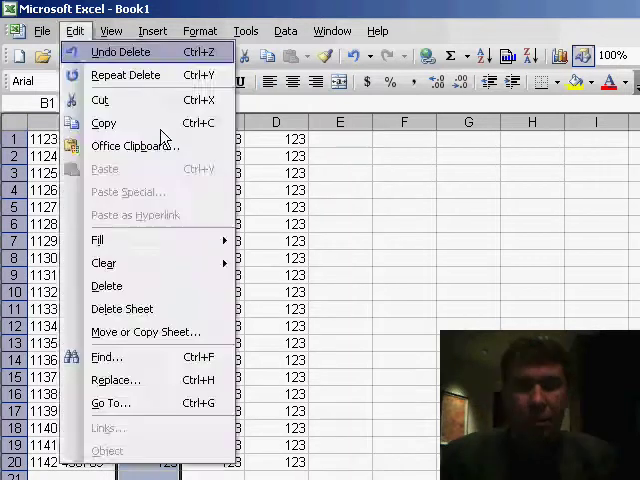